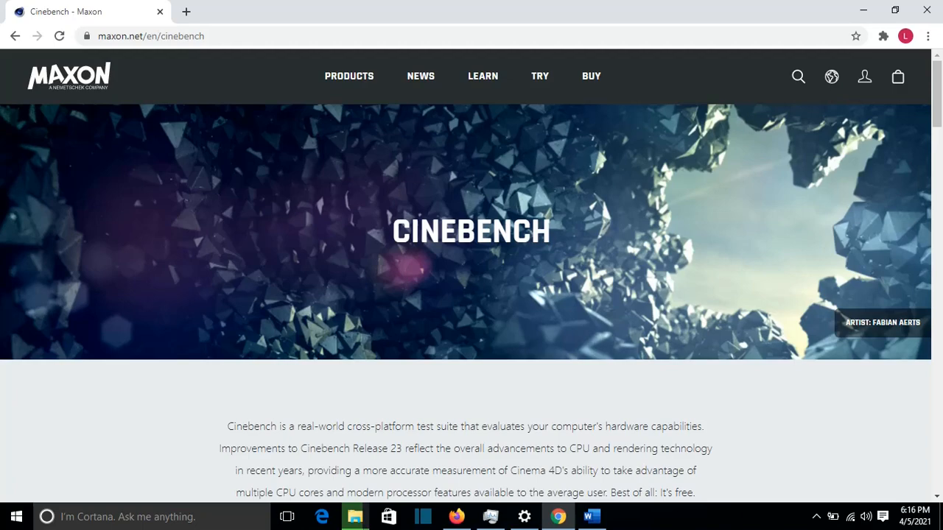
Scroll the Maxon Cinebench page down to the Microsoft Store, App Store and direct download options
scroll(down, 3)
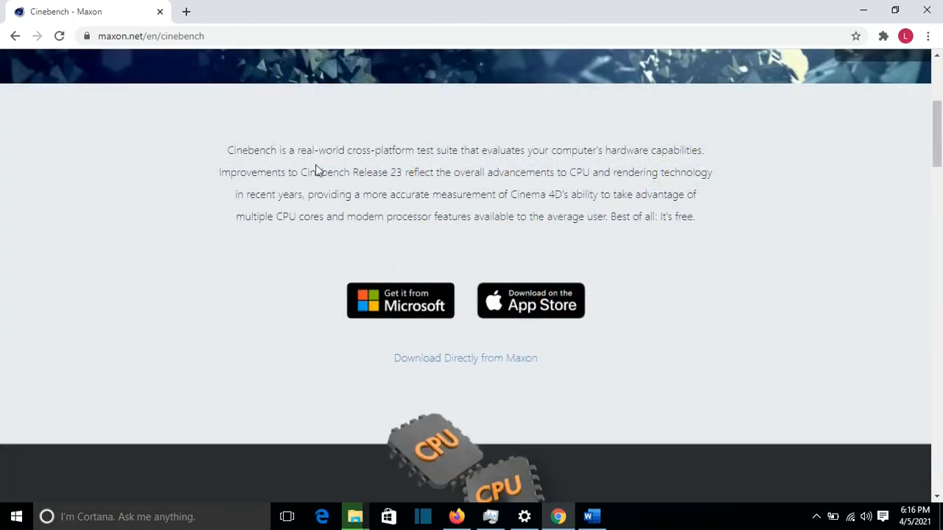
mouse_move(420, 365)
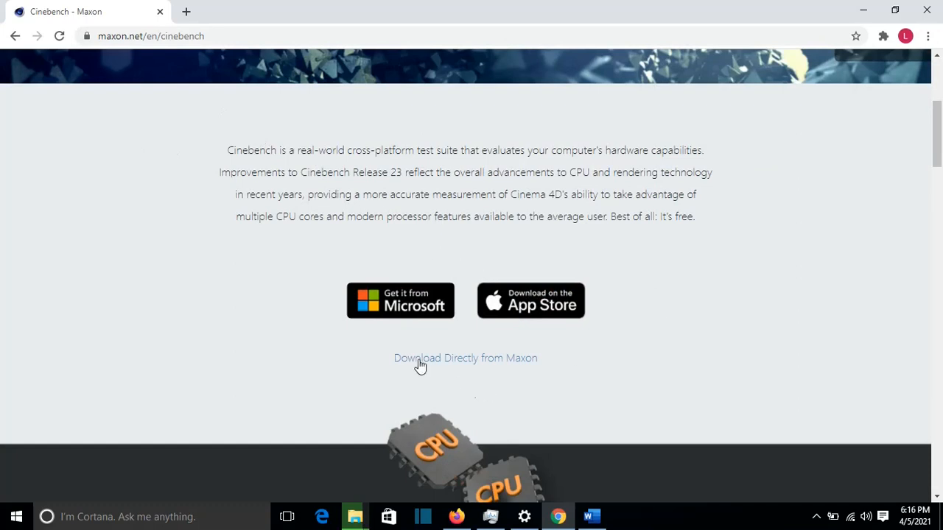
mouse_move(430, 366)
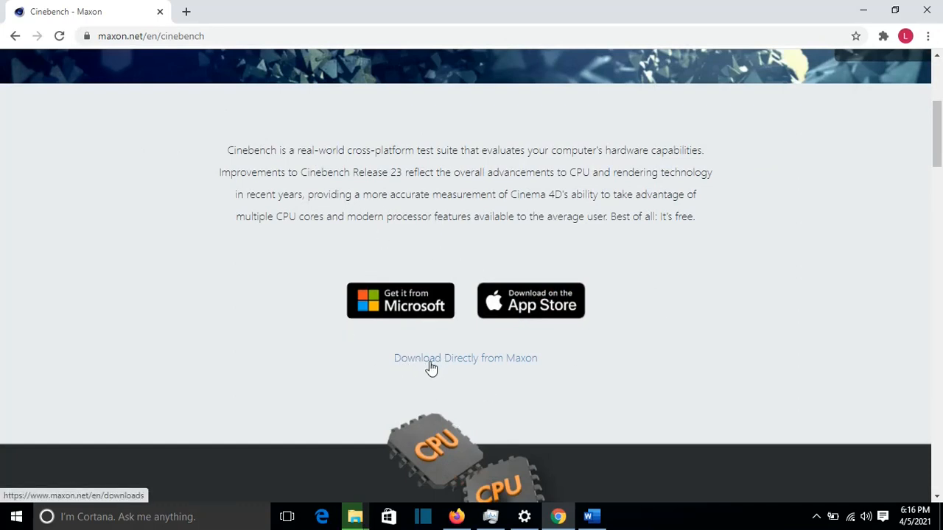
Go to Maxon's direct downloads page and download CinebenchR23.zip, the R23 offline installer for PC
click(465, 358)
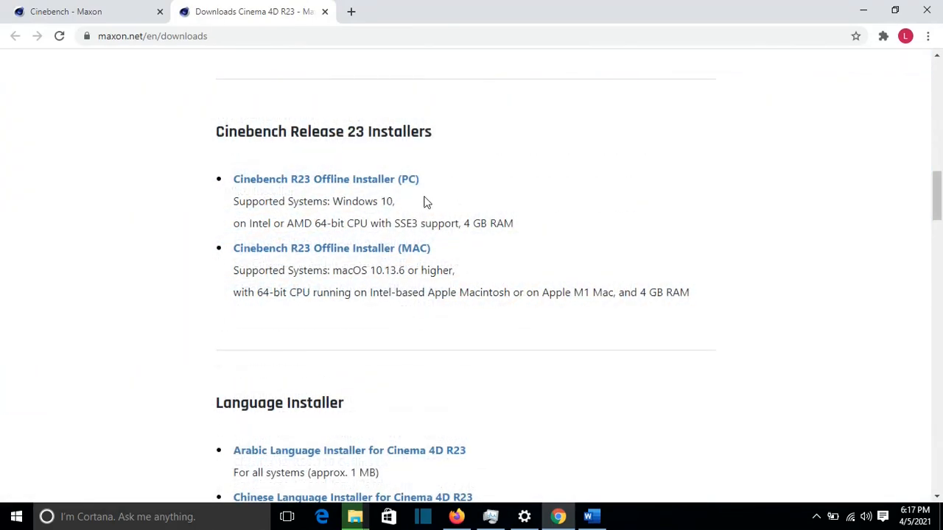
mouse_move(371, 197)
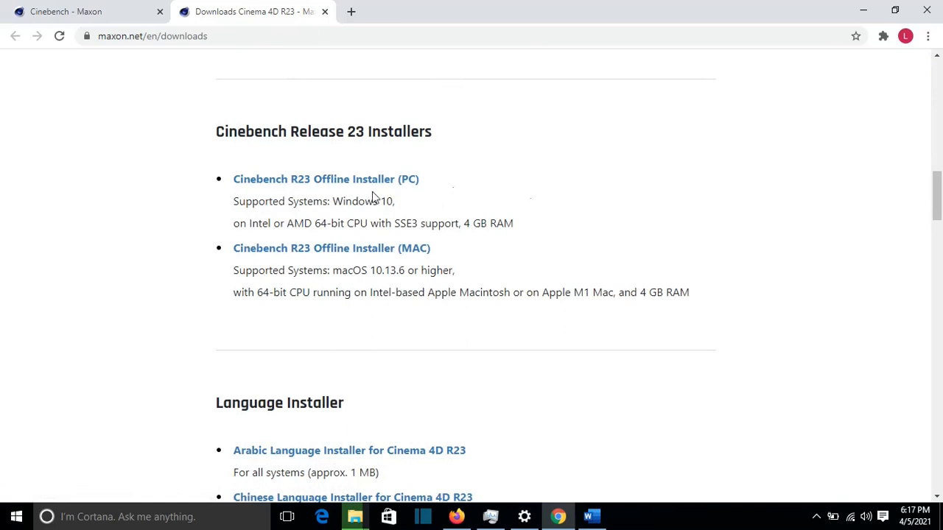
mouse_move(338, 195)
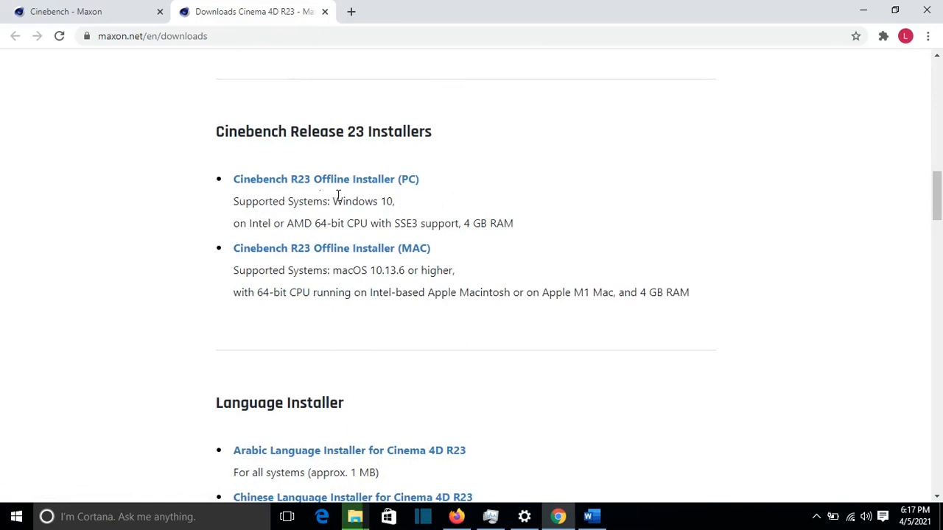
mouse_move(410, 206)
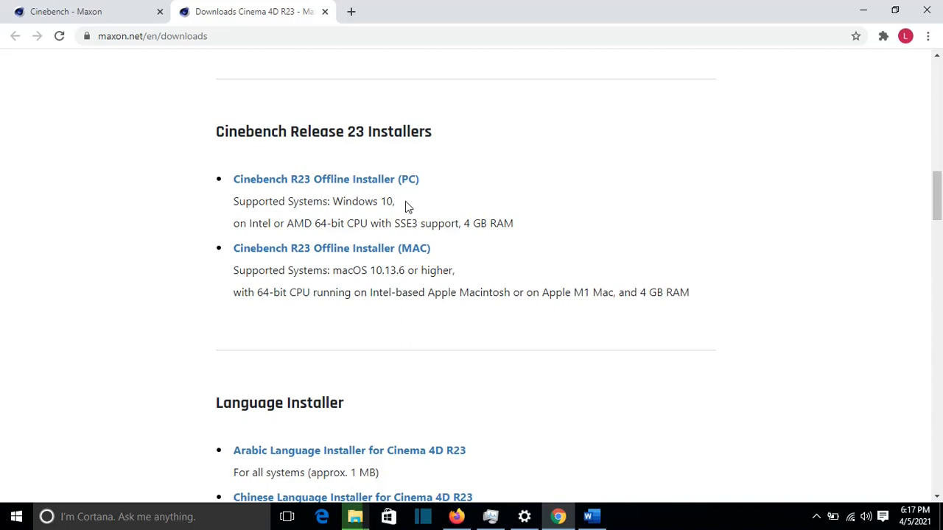
mouse_move(383, 190)
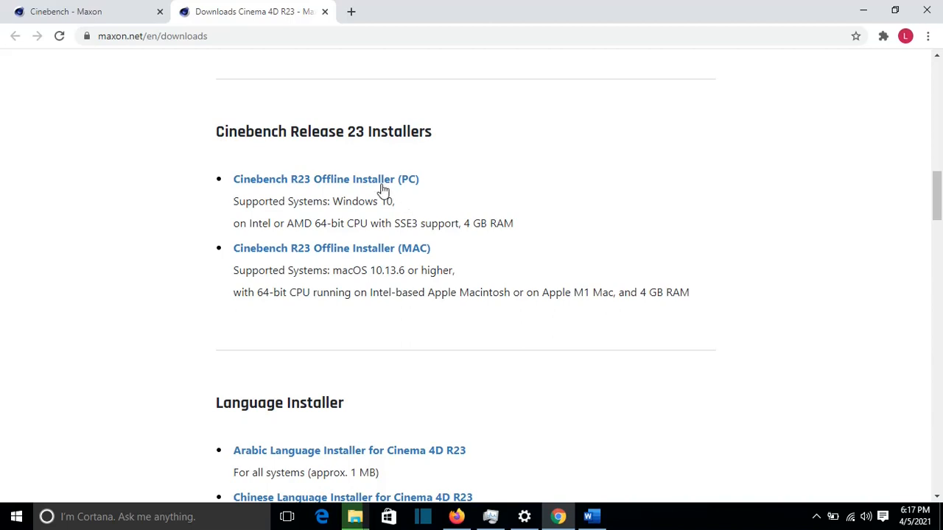
mouse_move(375, 184)
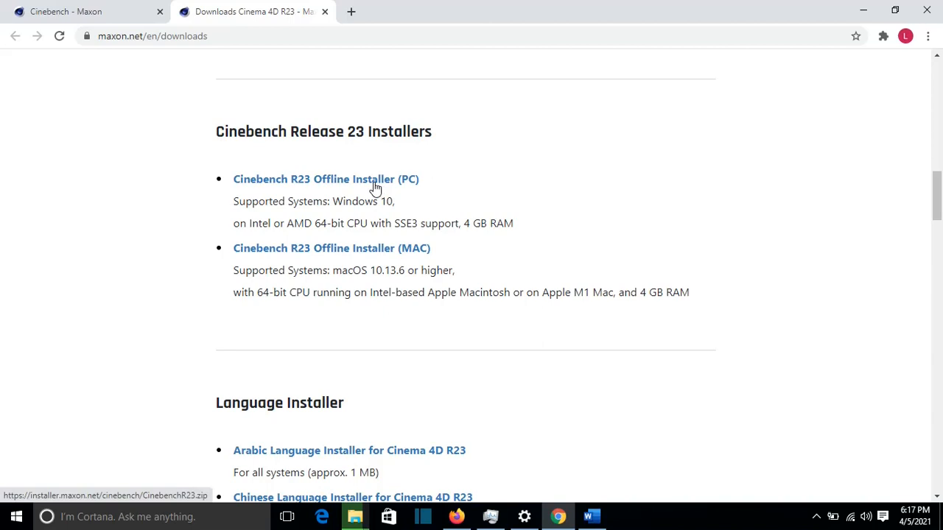
click(326, 180)
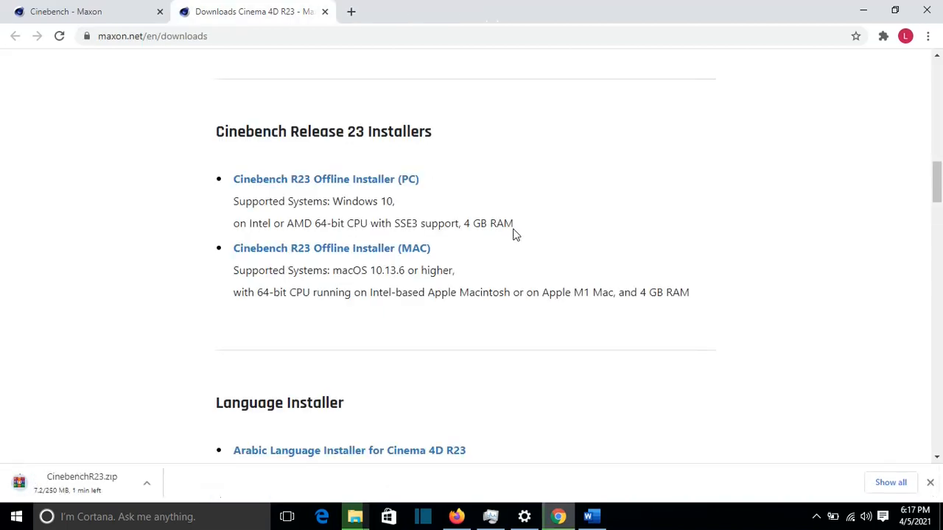
mouse_move(110, 227)
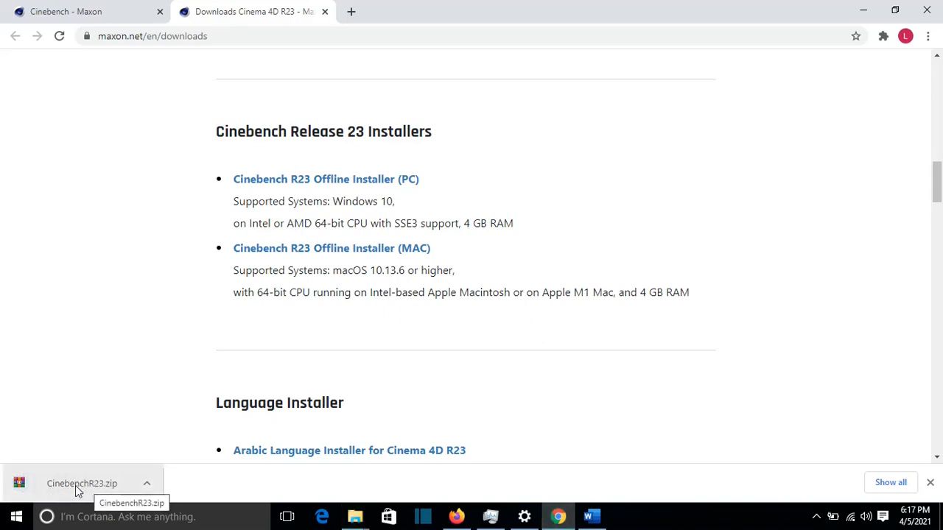
Open CinebenchR23.zip in WinRAR and launch Cinebench.exe from it, reaching the license agreement
click(83, 483)
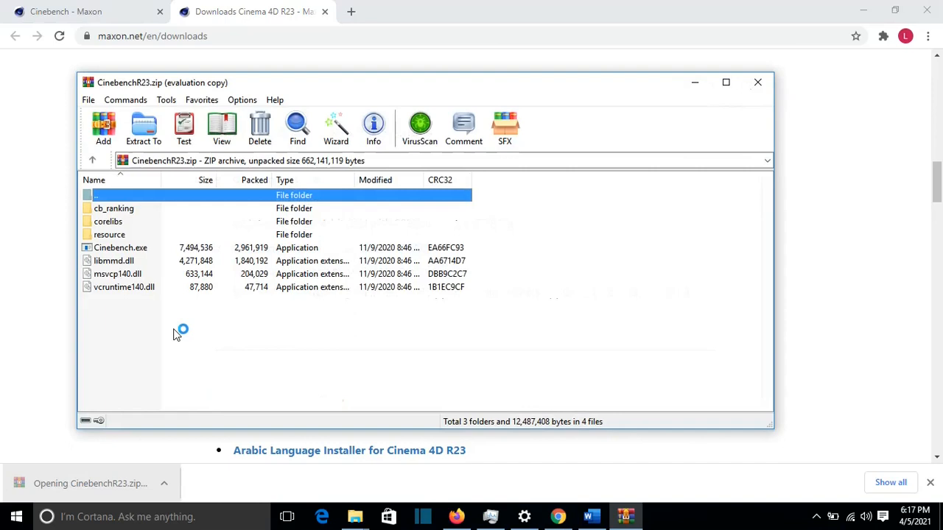
click(121, 247)
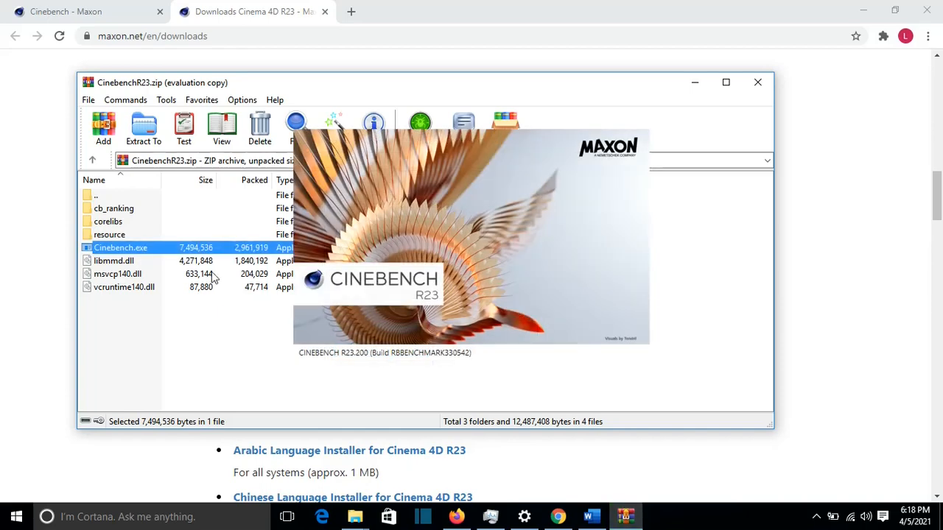
double_click(120, 247)
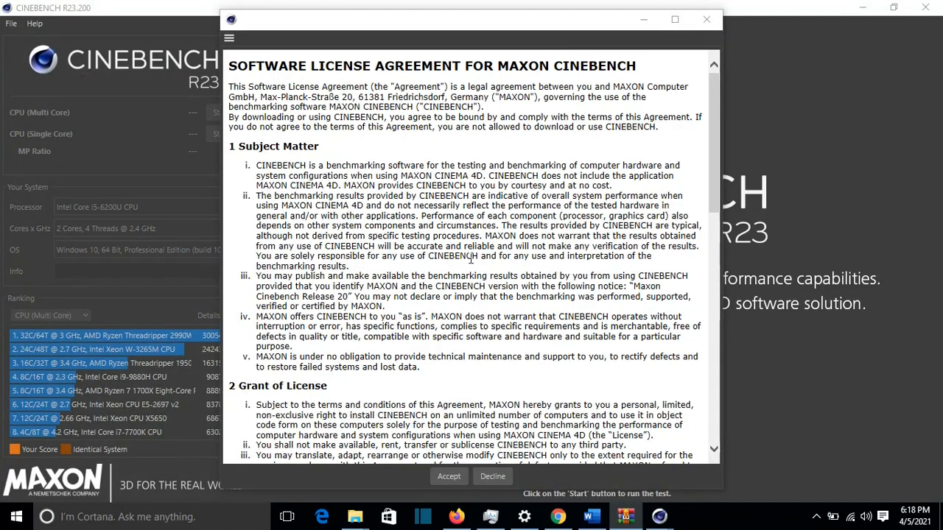
Accept the license agreement and set the Ranking list to CPU (Multi Core) scores
click(447, 475)
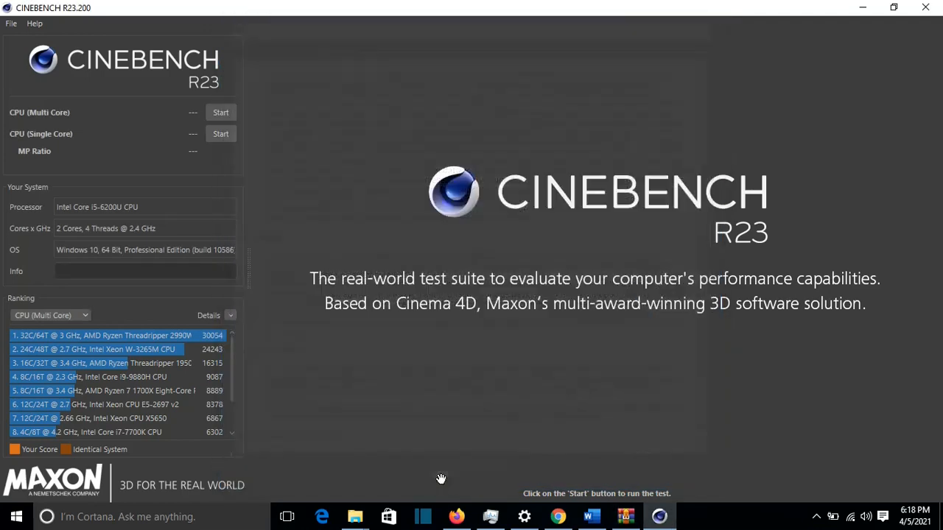
mouse_move(76, 243)
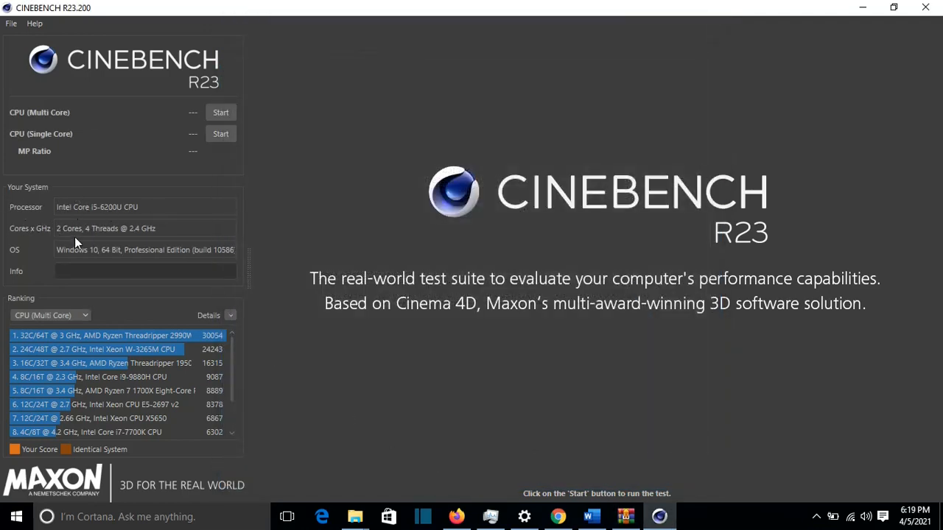
mouse_move(60, 214)
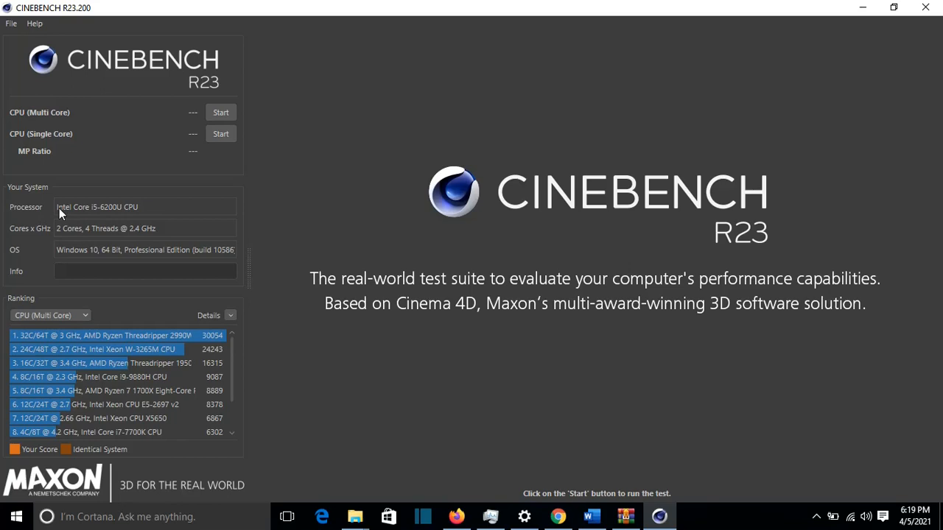
mouse_move(121, 221)
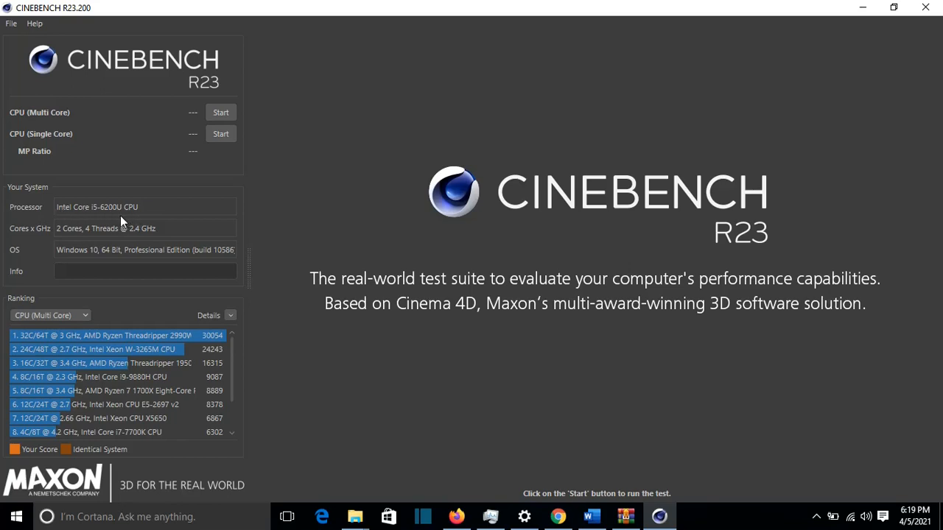
mouse_move(85, 242)
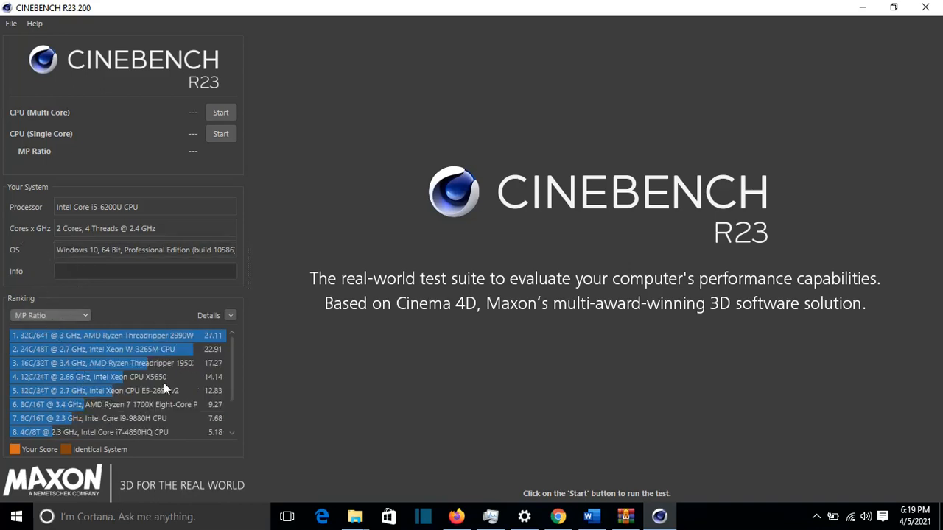
mouse_move(100, 381)
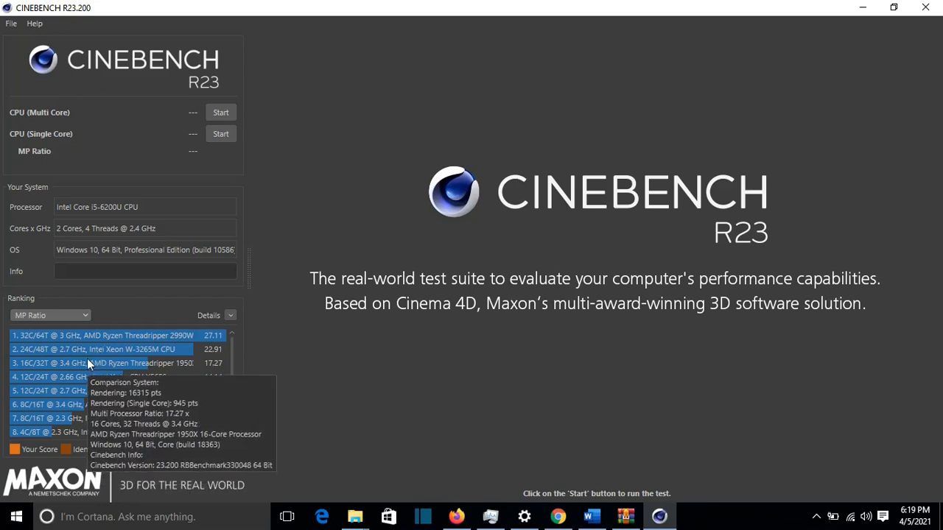
click(50, 315)
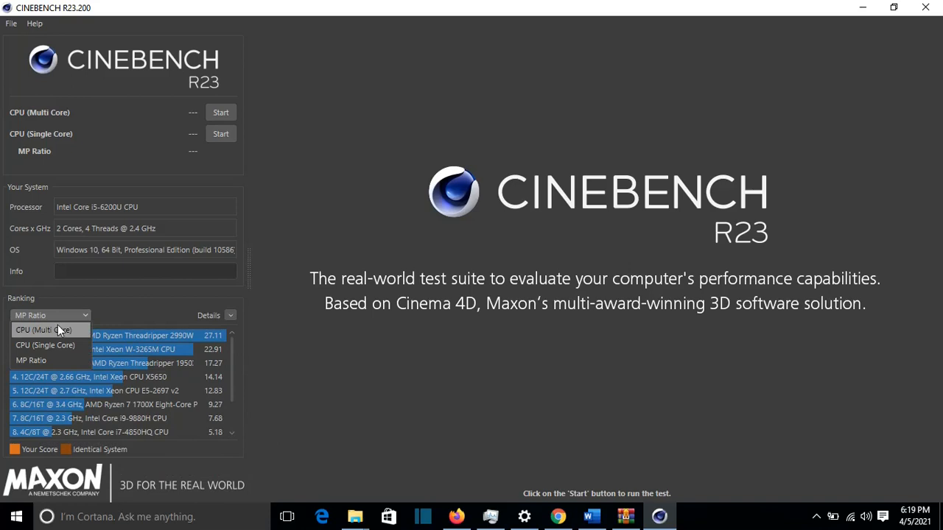
mouse_move(59, 336)
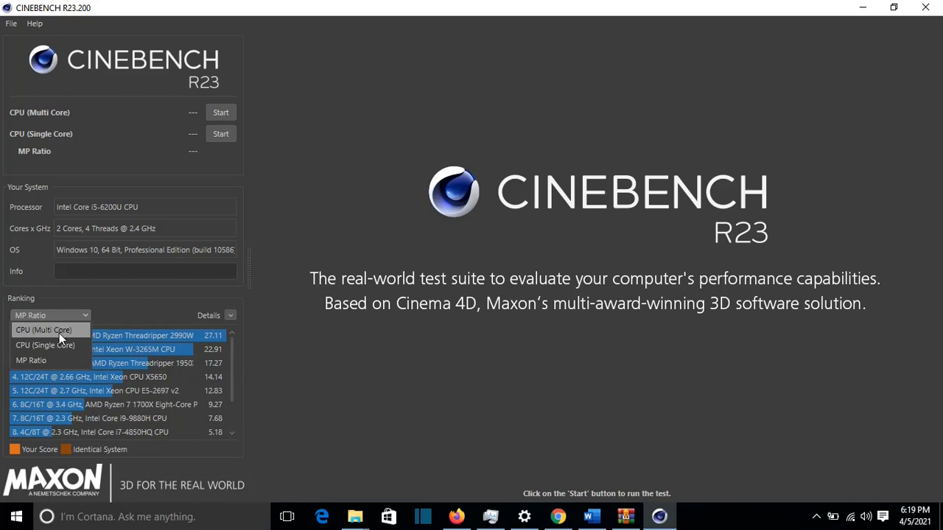
click(43, 330)
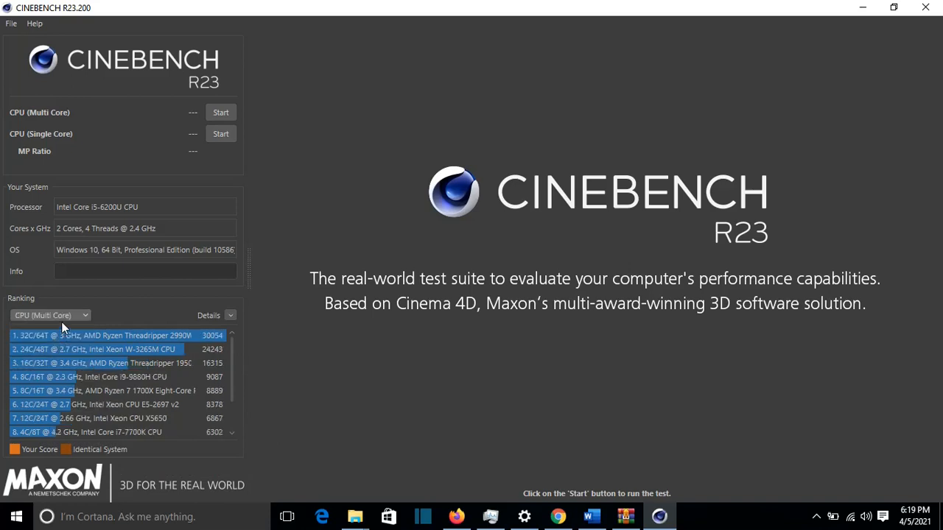
click(50, 315)
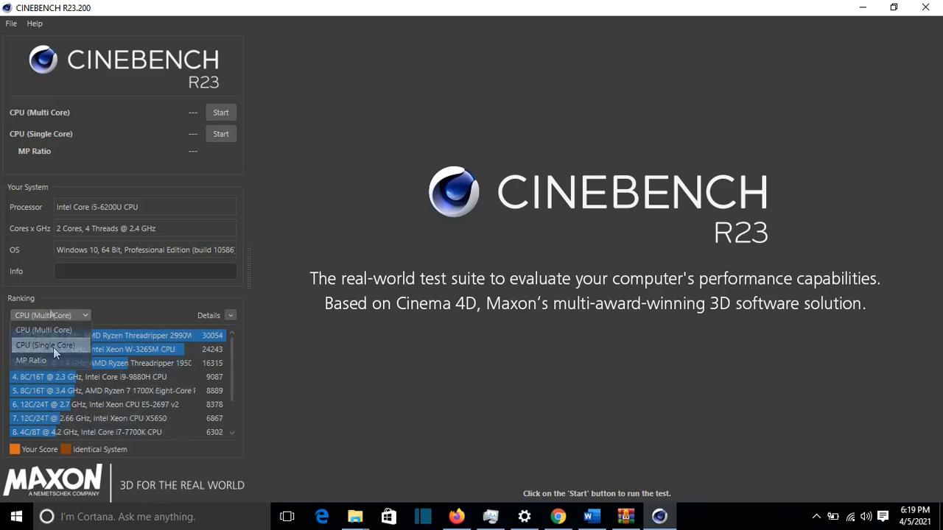
click(44, 329)
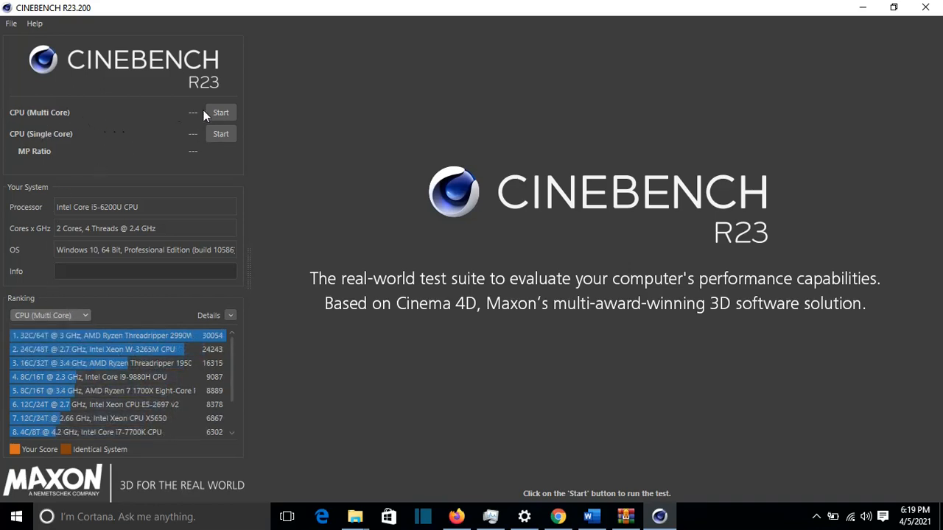
mouse_move(29, 143)
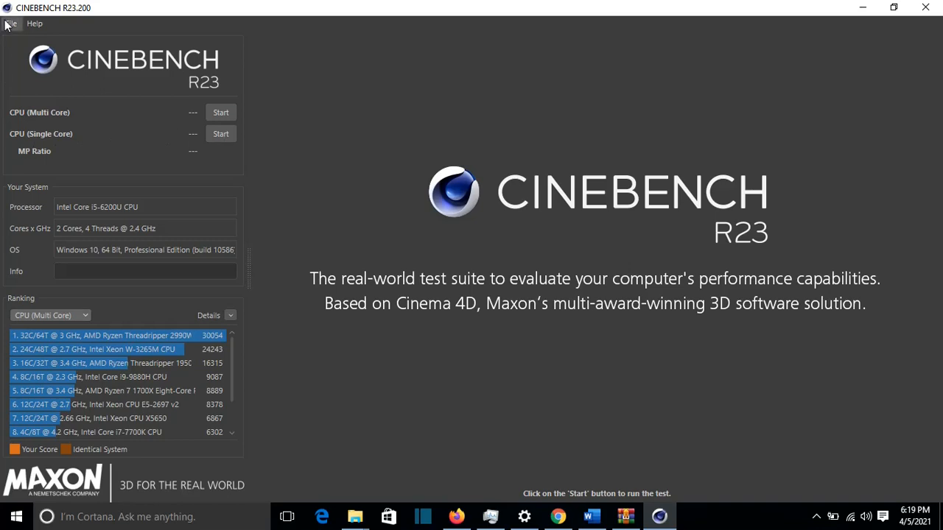
Enable File > Advanced benchmark and set Minimum Test Duration to 10 minutes (Test Throttling)
click(12, 23)
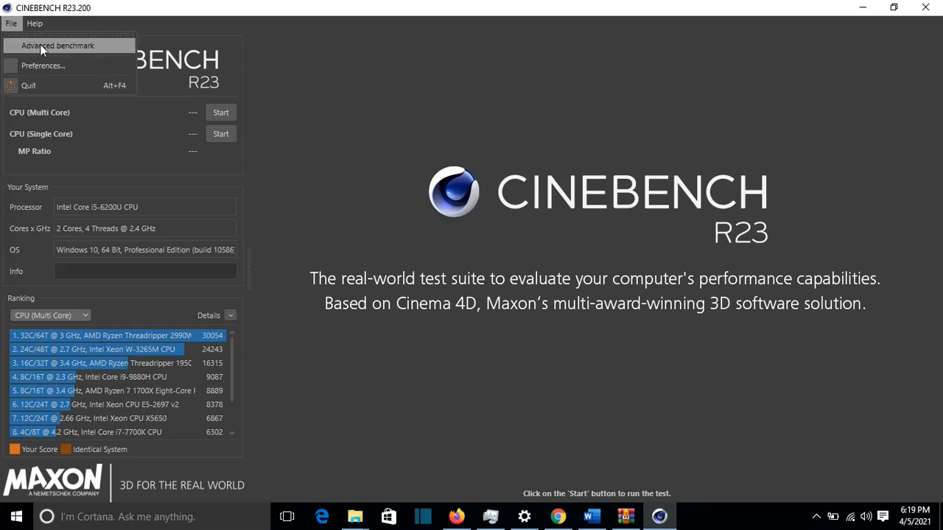
click(57, 45)
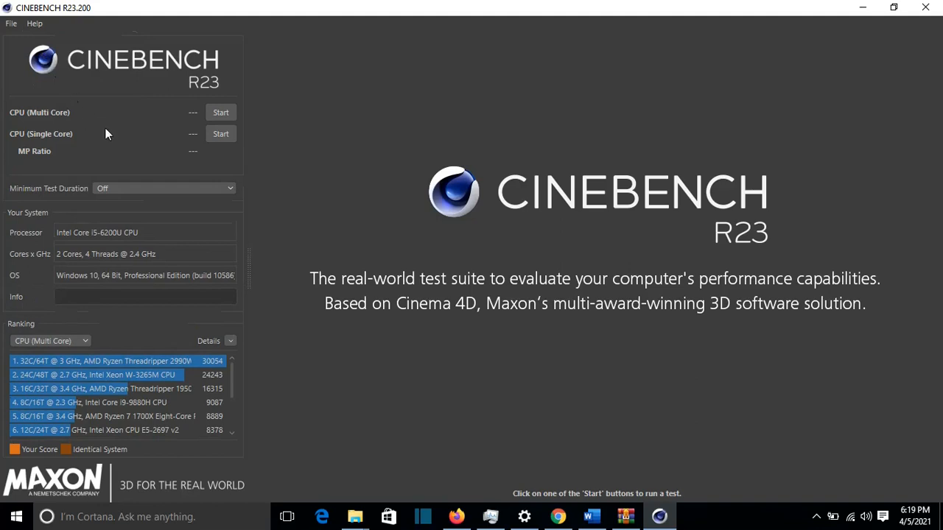
mouse_move(130, 195)
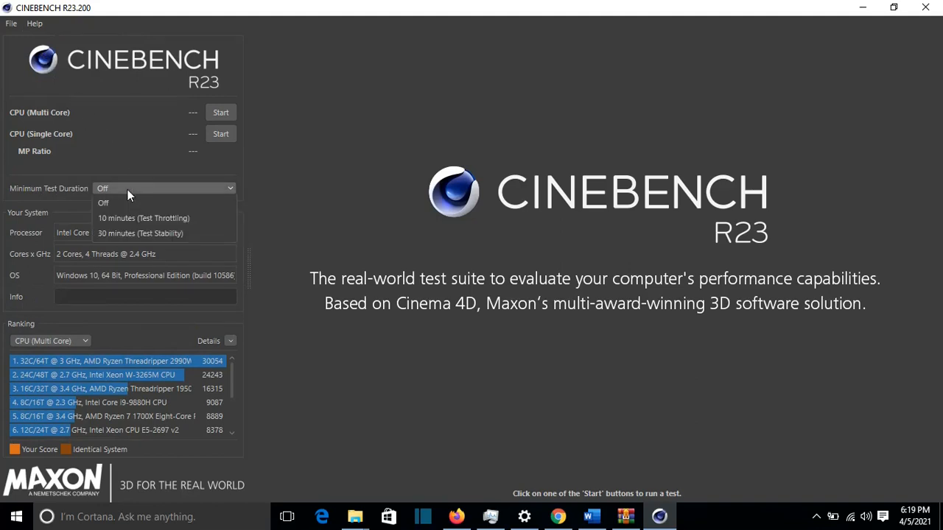
mouse_move(145, 218)
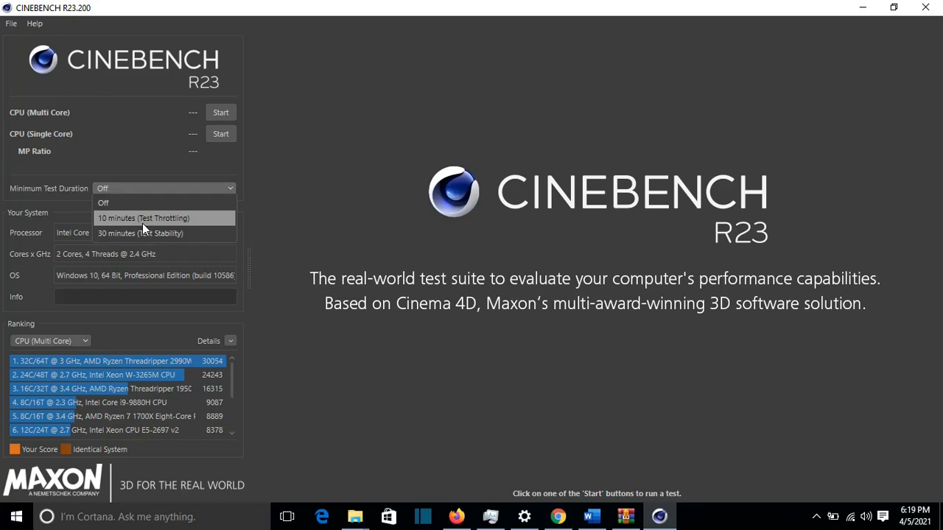
click(143, 218)
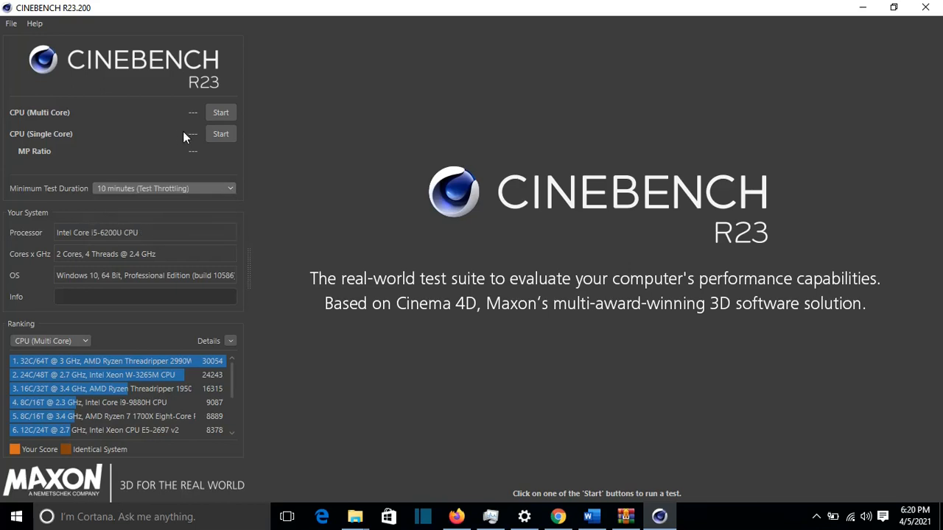
mouse_move(77, 146)
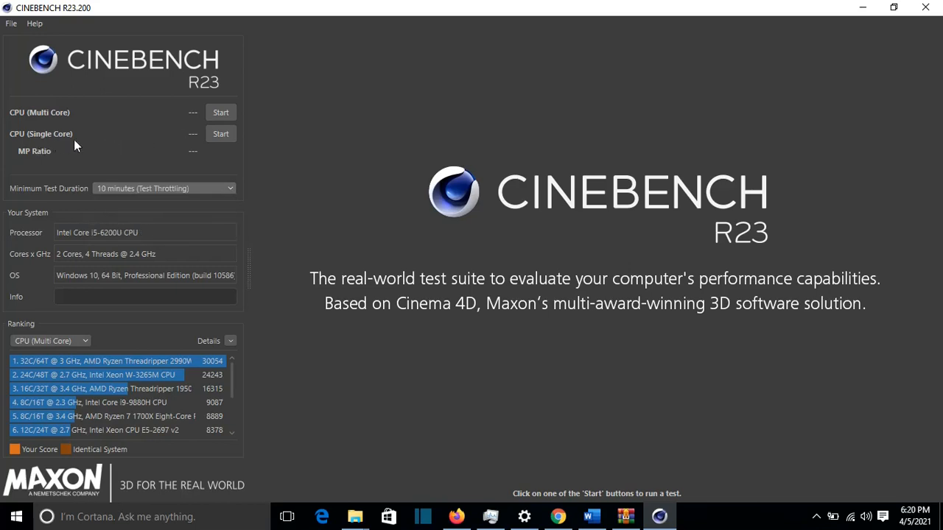
mouse_move(215, 141)
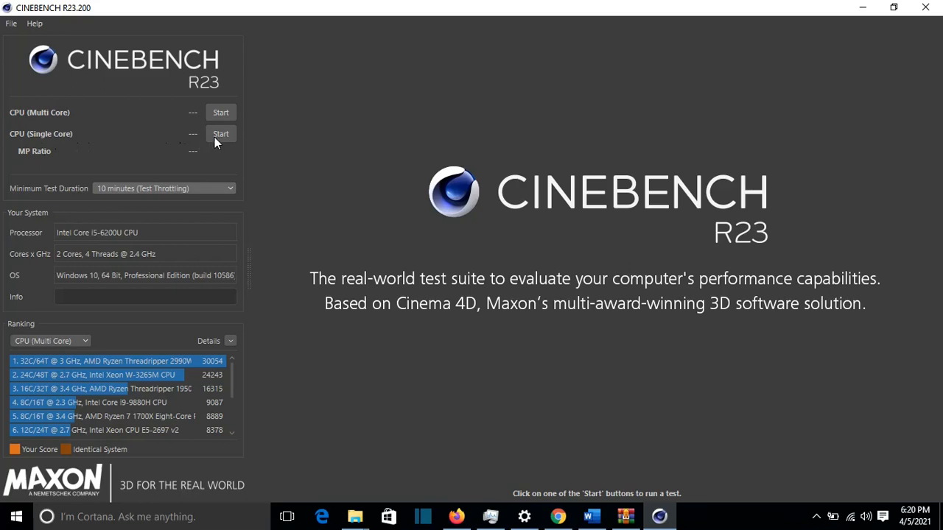
Start the CPU (Single Core) benchmark so the room scene begins rendering
click(221, 133)
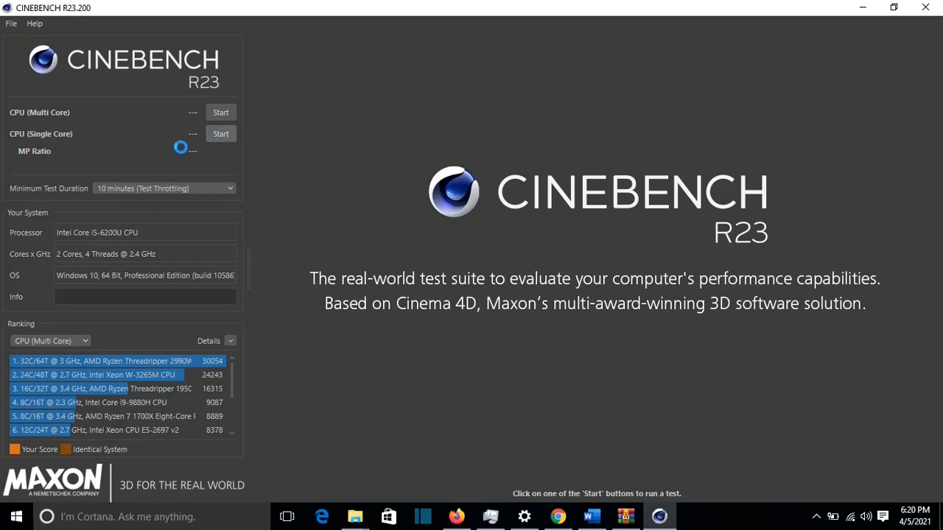
click(221, 133)
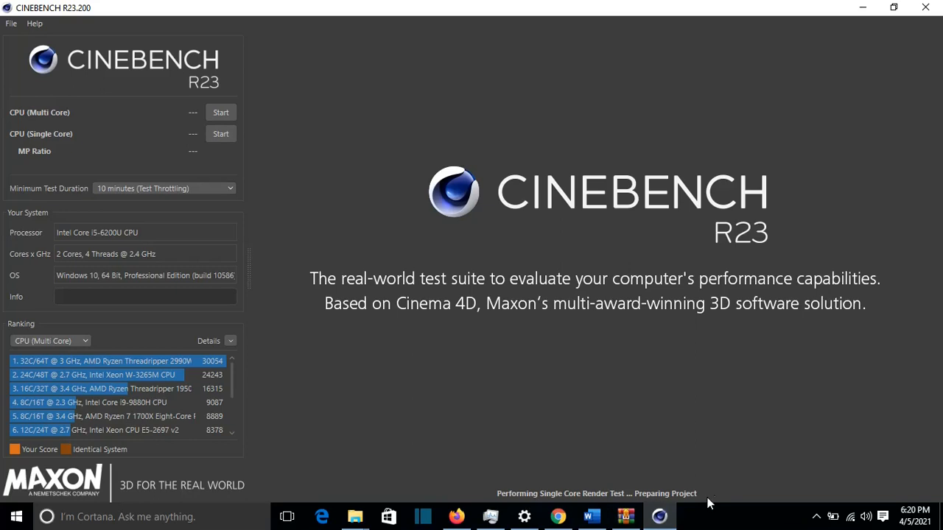
click(221, 133)
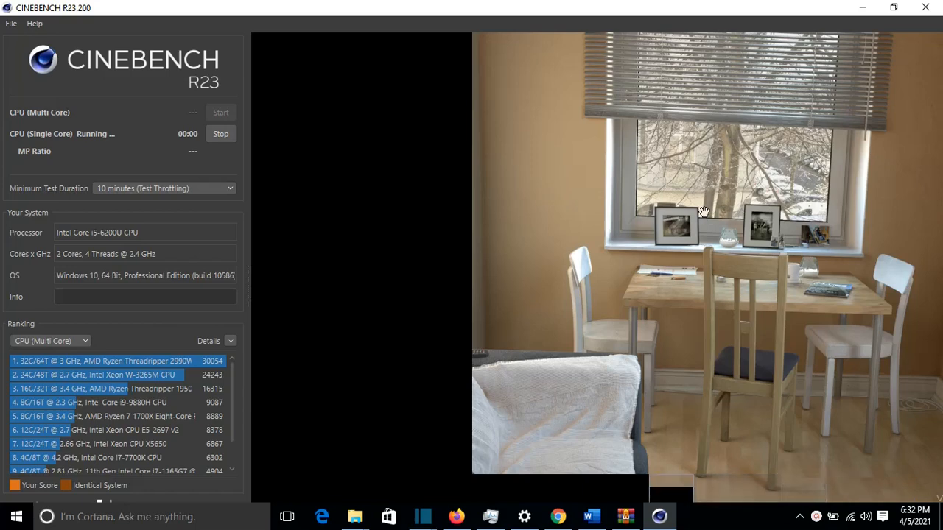
mouse_move(698, 244)
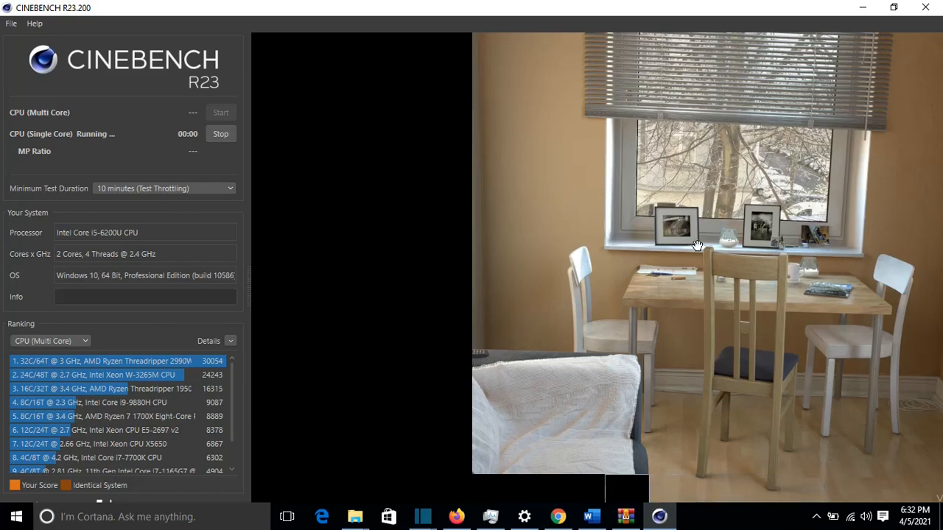
mouse_move(777, 397)
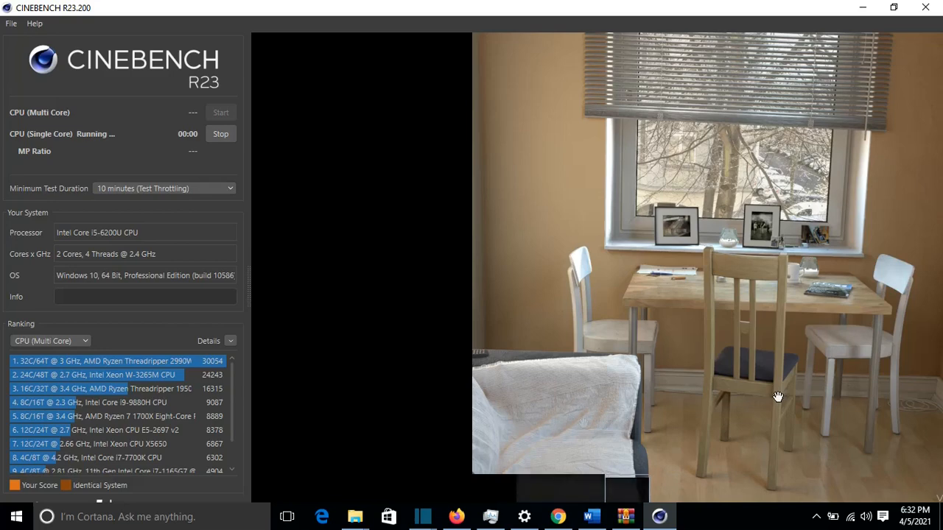
mouse_move(584, 423)
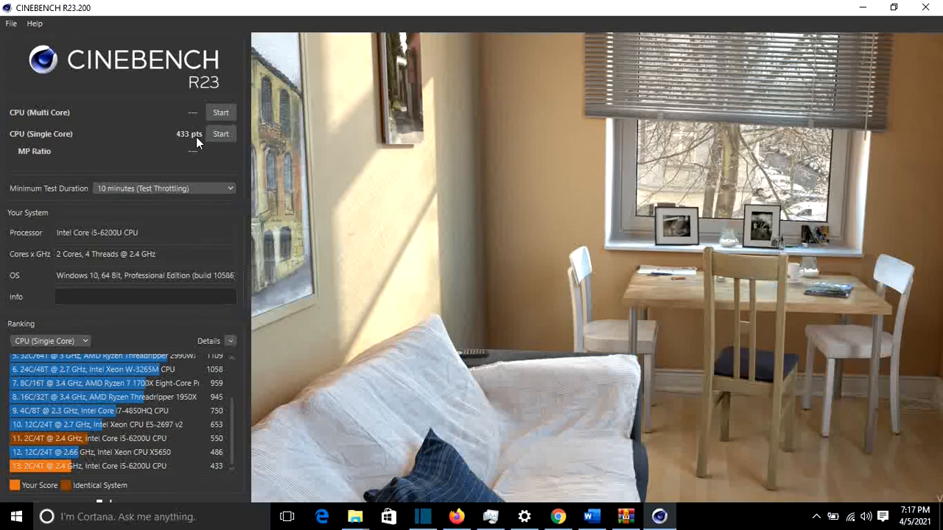
mouse_move(111, 416)
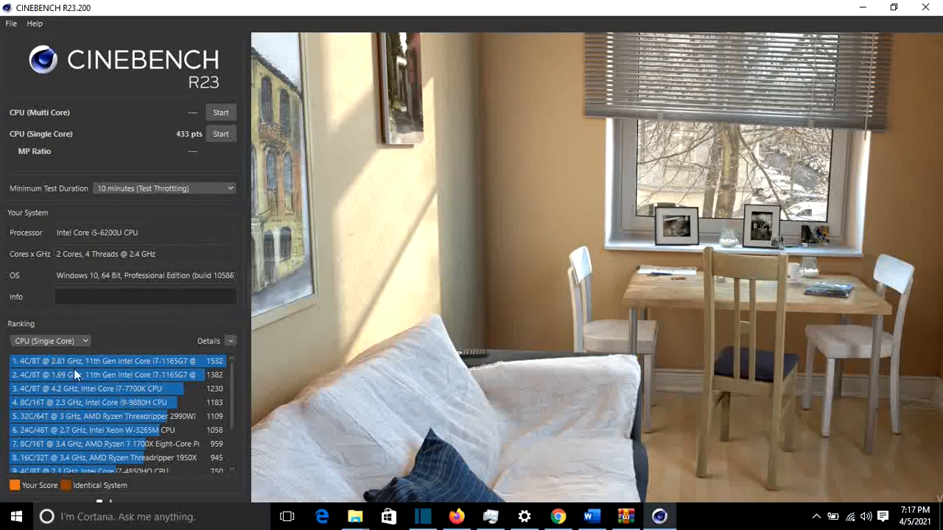
mouse_move(120, 396)
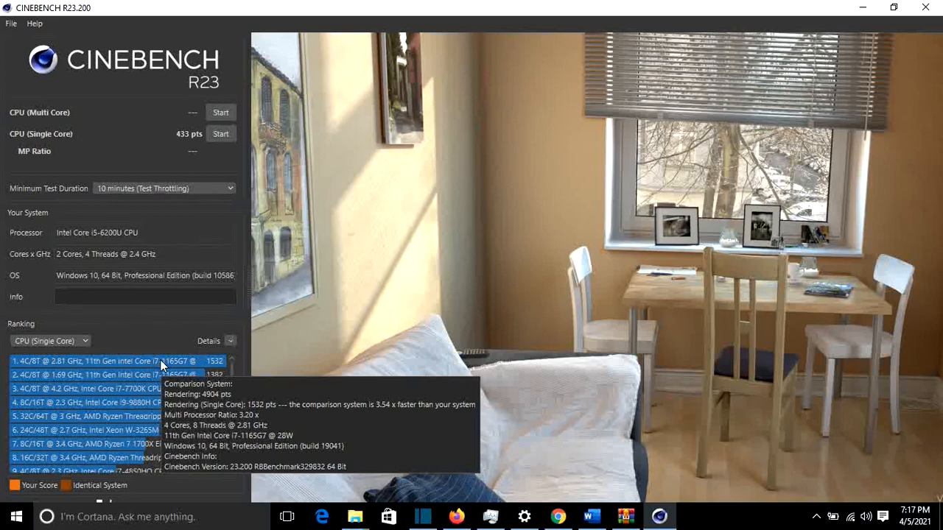
mouse_move(162, 330)
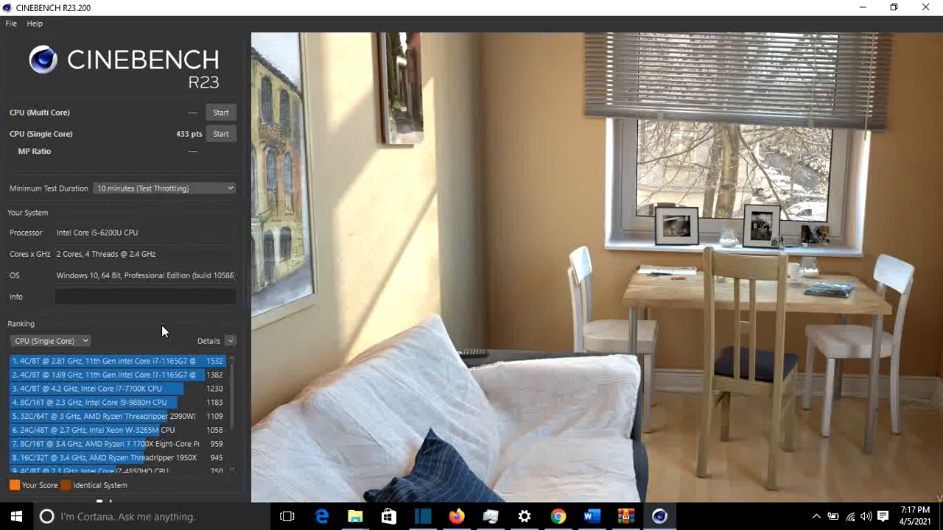
mouse_move(156, 336)
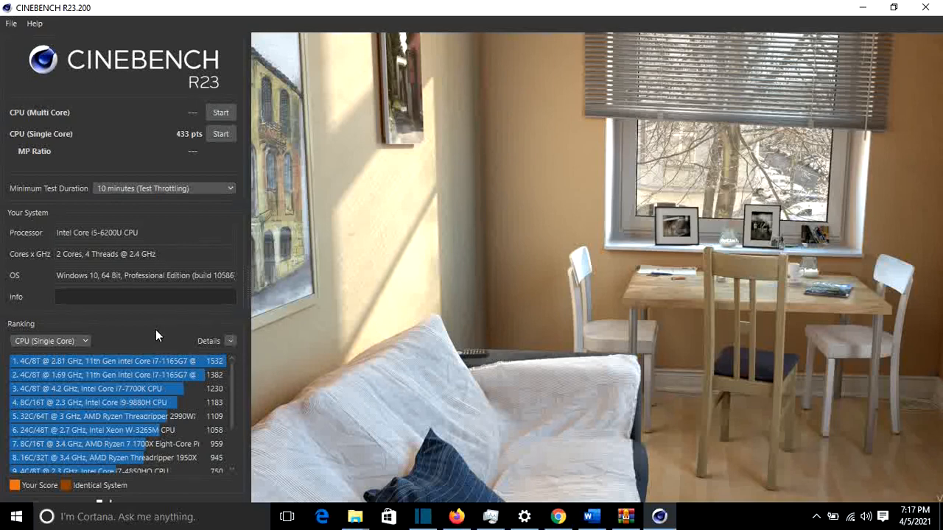